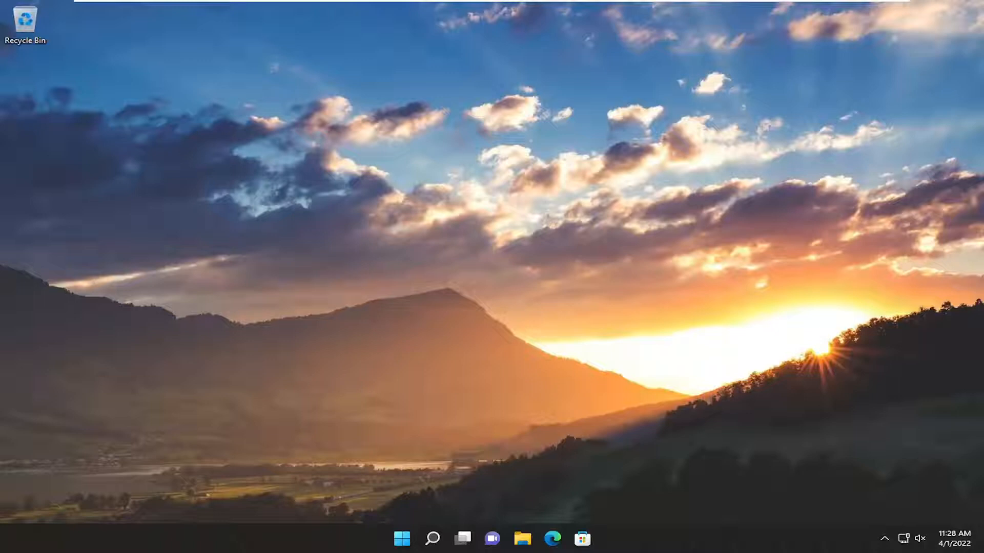
{"action": "mouse_move", "coordinate": [596, 412]}
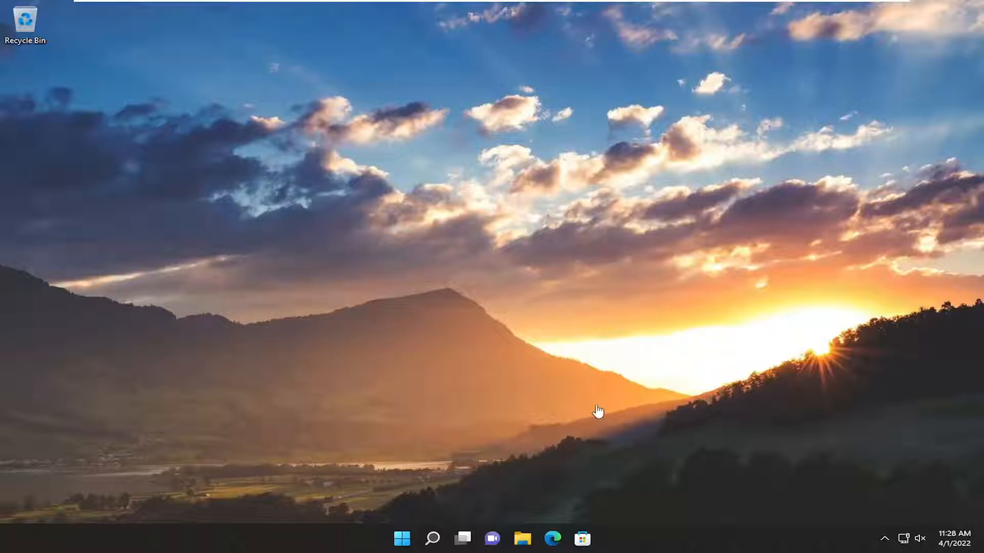
{"action": "mouse_move", "coordinate": [549, 523]}
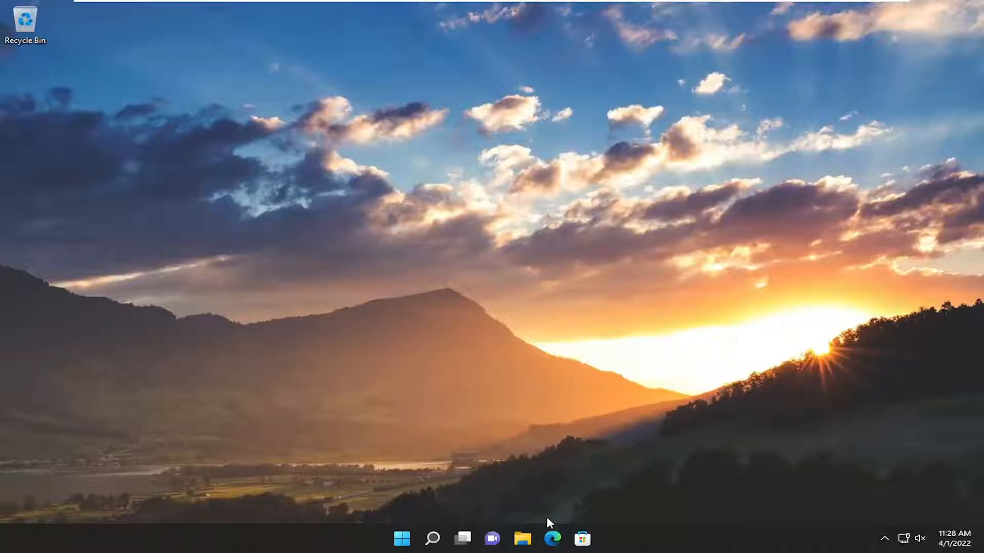
Load Microsoft's Download Center page for the .NET Framework Repair Tool (id=30135) in Edge.
{"action": "left_click", "coordinate": [551, 538]}
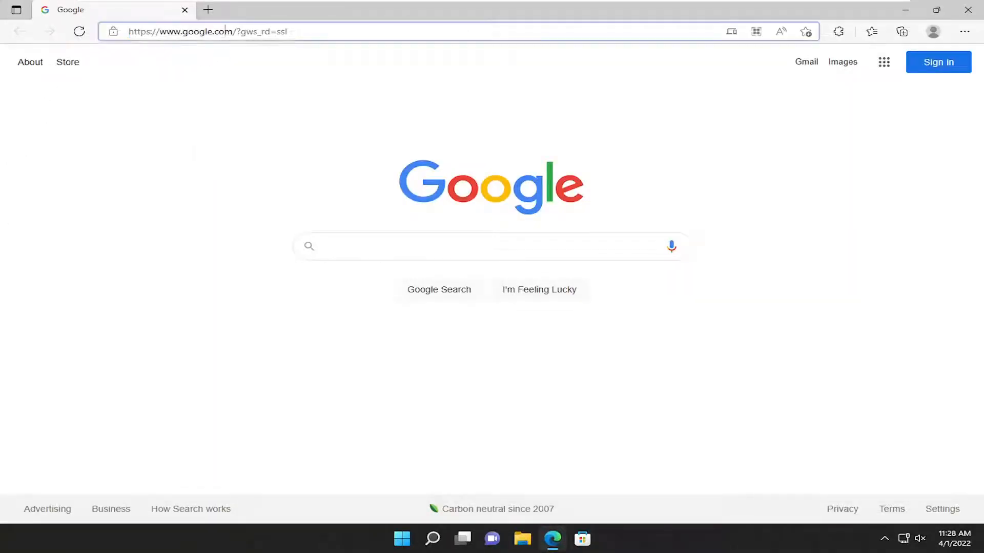
{"action": "type", "text": "https://www.microsoft.com/en-us/download/details.aspx?id=30135"}
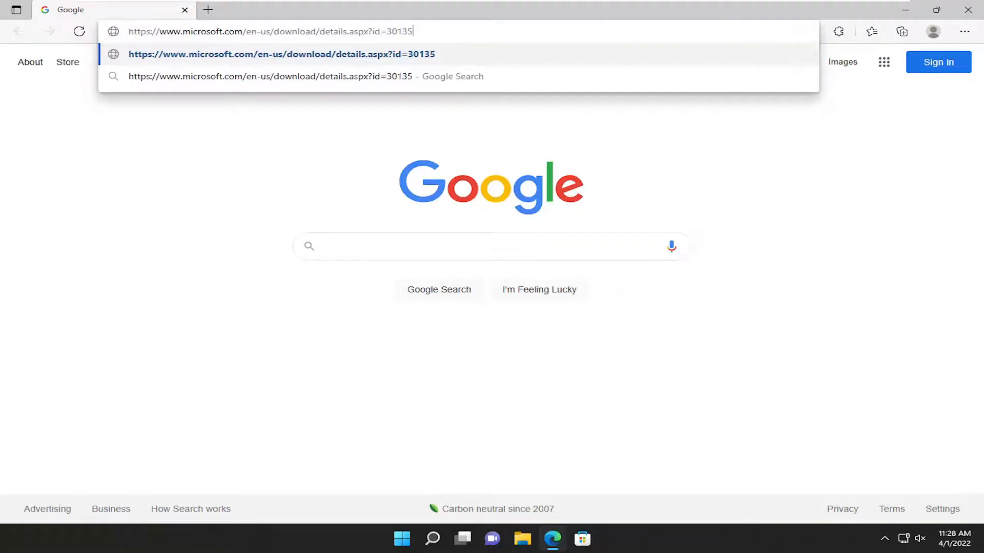
{"action": "key", "text": "Enter"}
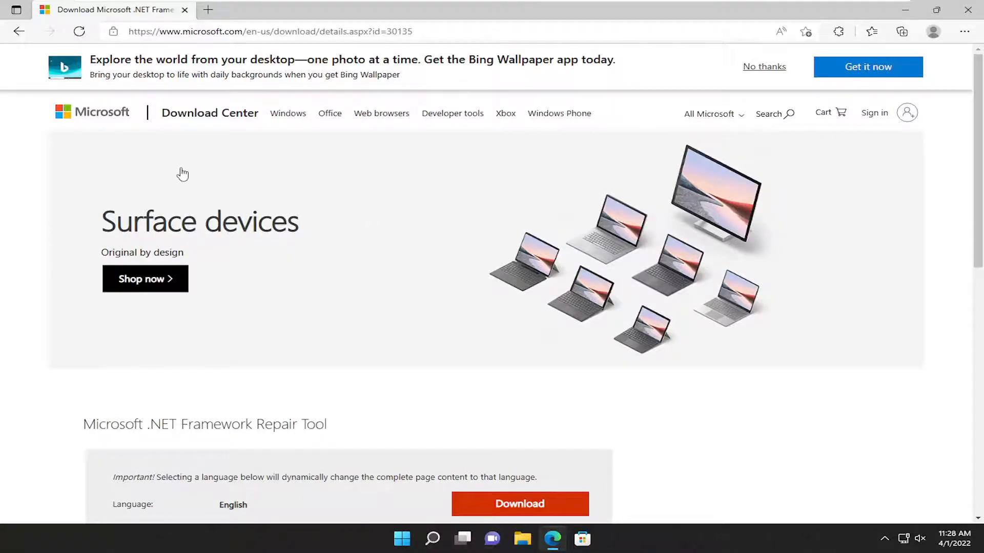
Download the .NET Framework Repair Tool from the page's Download button.
{"action": "scroll", "scroll_direction": "down", "scroll_amount": 3}
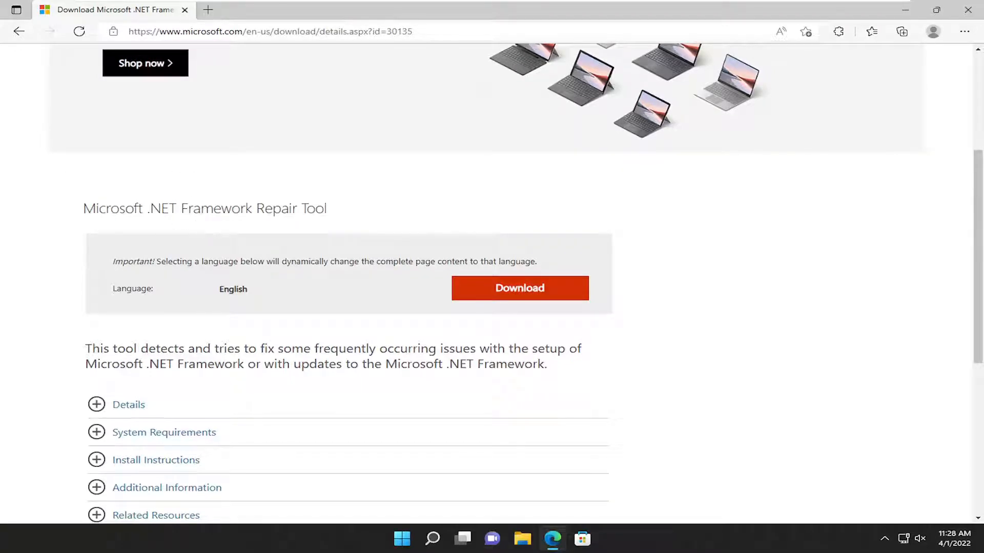
{"action": "left_click", "coordinate": [520, 288]}
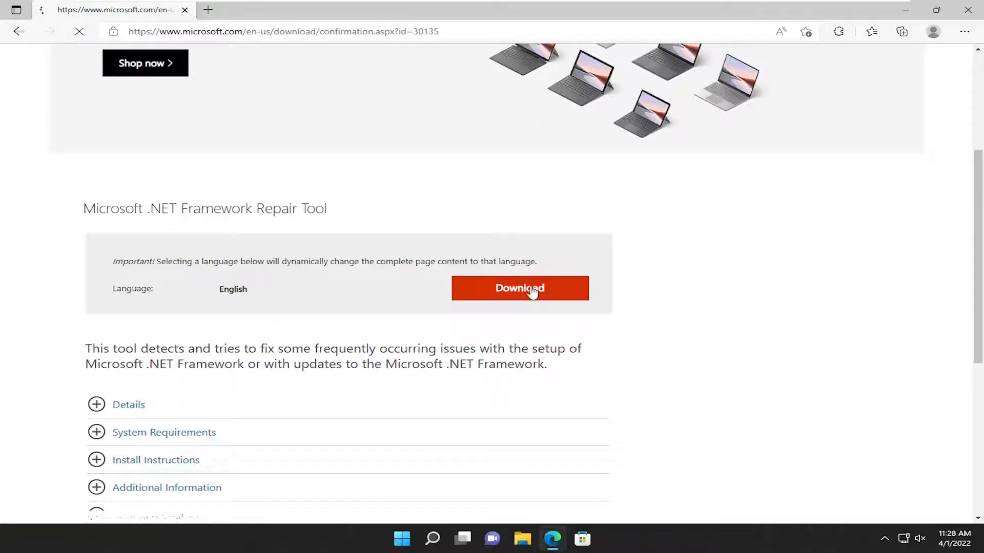
{"action": "left_click", "coordinate": [519, 288]}
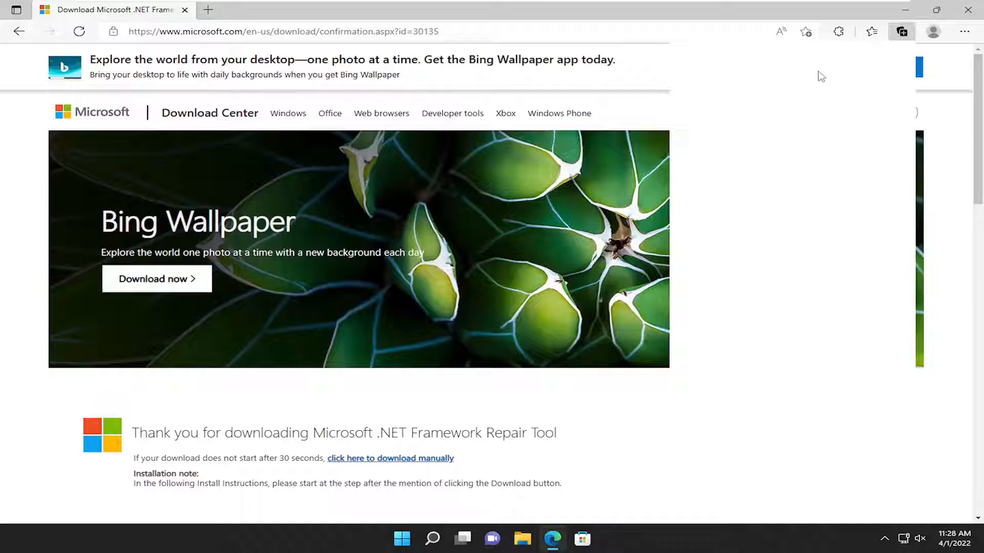
Run the downloaded repair tool, accept its license, apply the recommended changes and finish.
{"action": "left_click", "coordinate": [902, 32]}
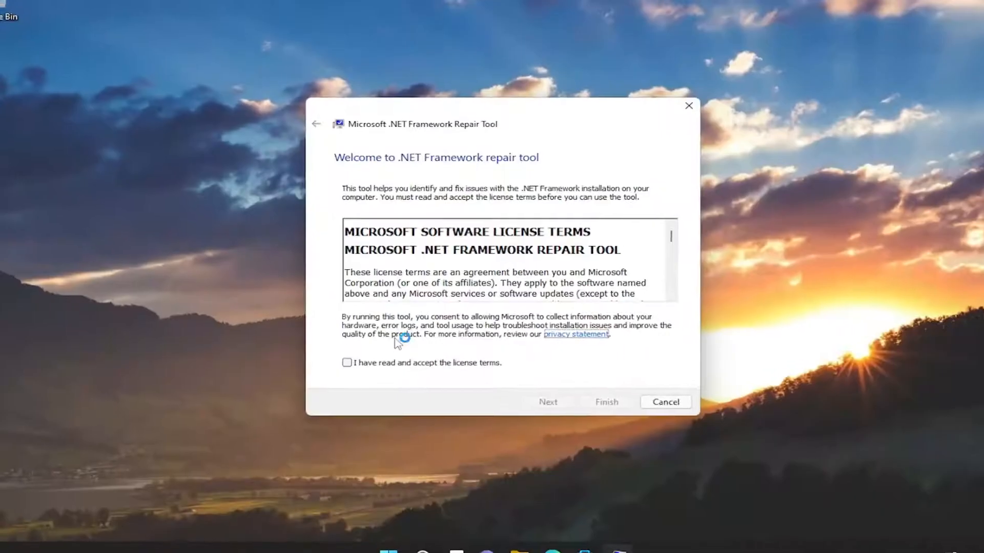
{"action": "left_click", "coordinate": [347, 363]}
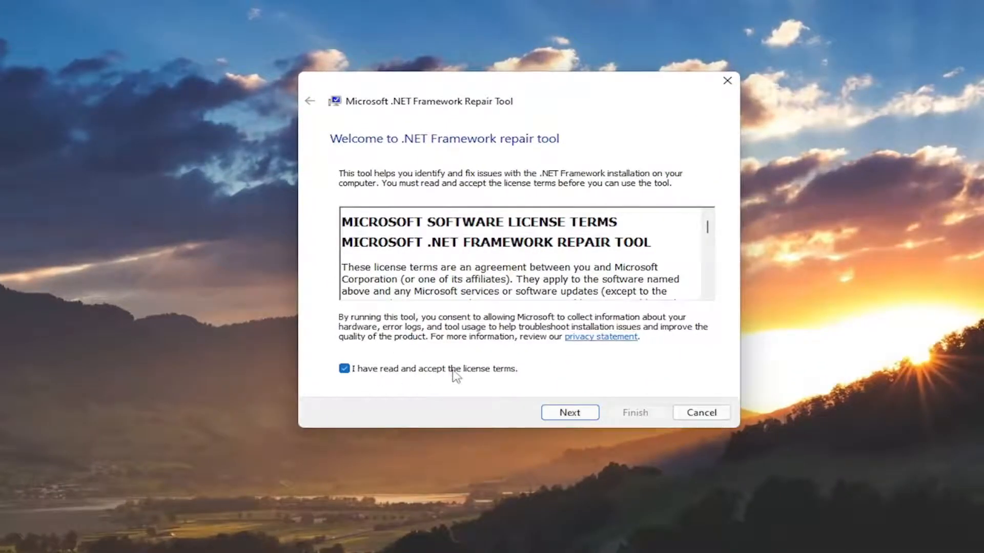
{"action": "left_click", "coordinate": [568, 412]}
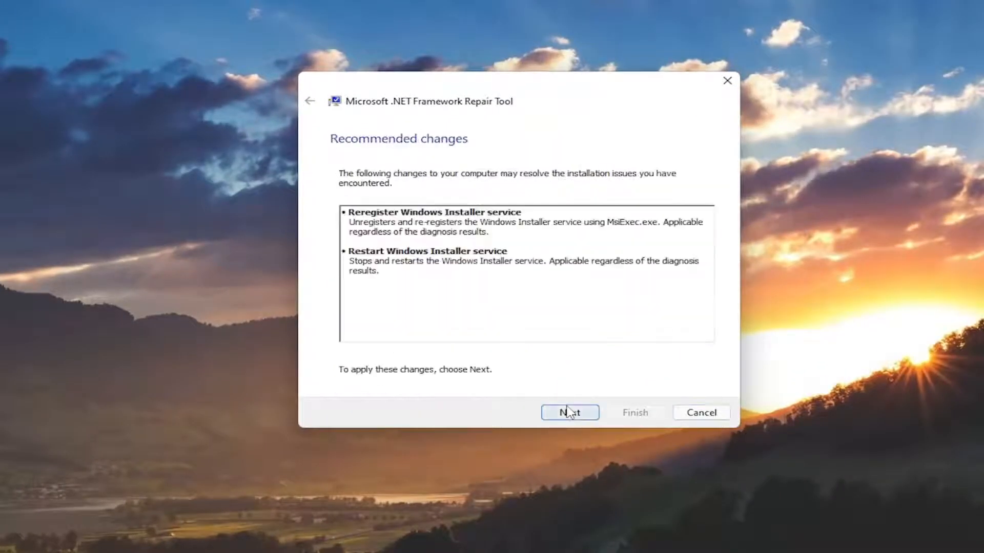
{"action": "left_click", "coordinate": [569, 412]}
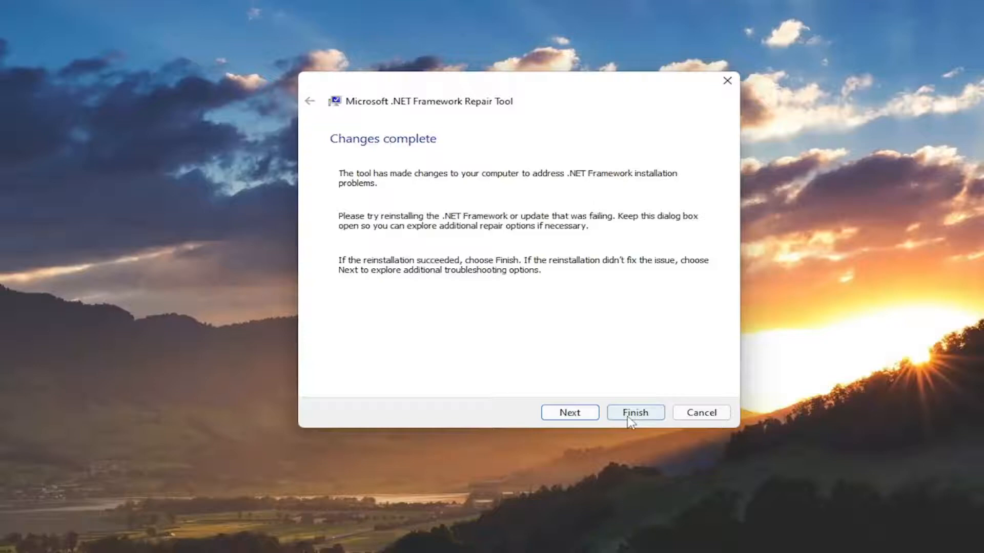
{"action": "left_click", "coordinate": [569, 411]}
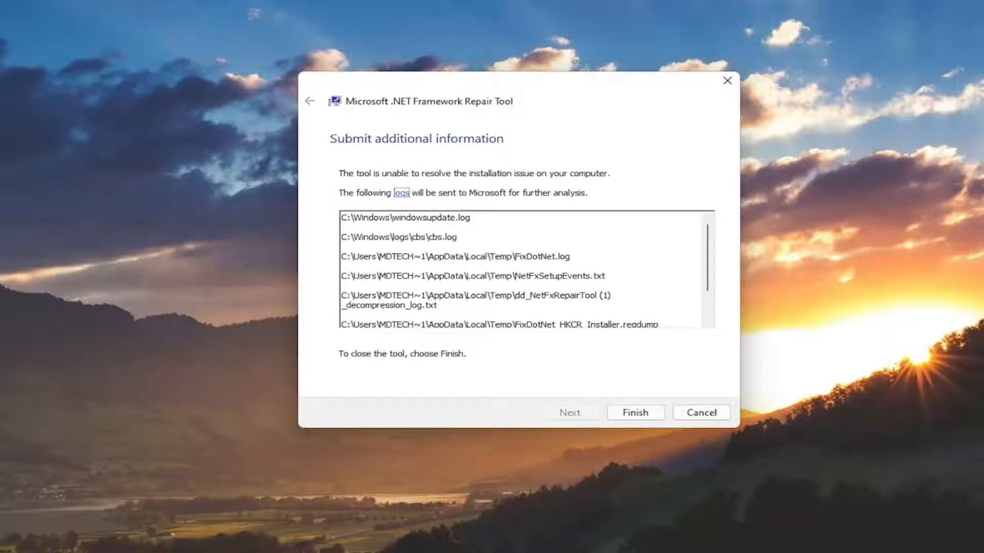
{"action": "left_click", "coordinate": [635, 412]}
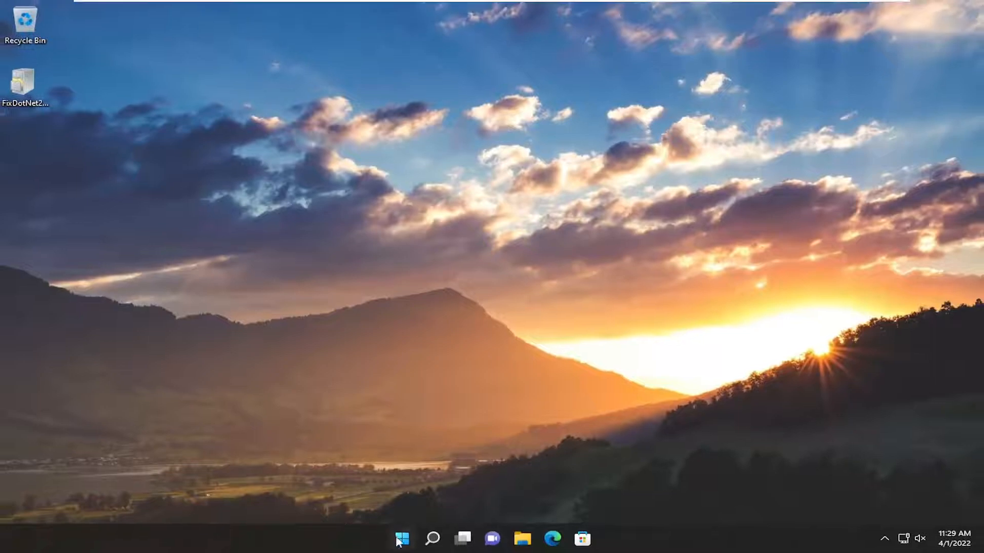
{"action": "right_click", "coordinate": [401, 538]}
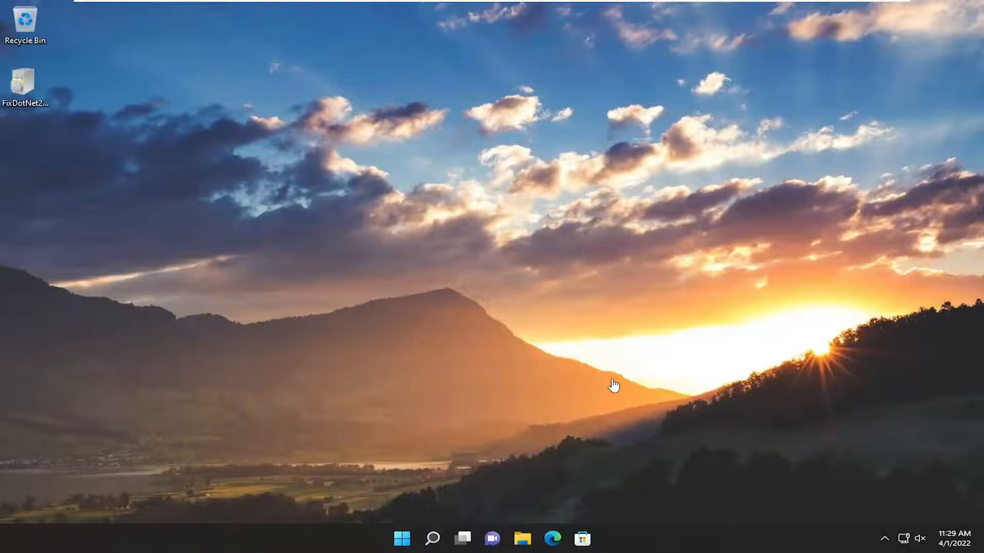
{"action": "mouse_move", "coordinate": [154, 398]}
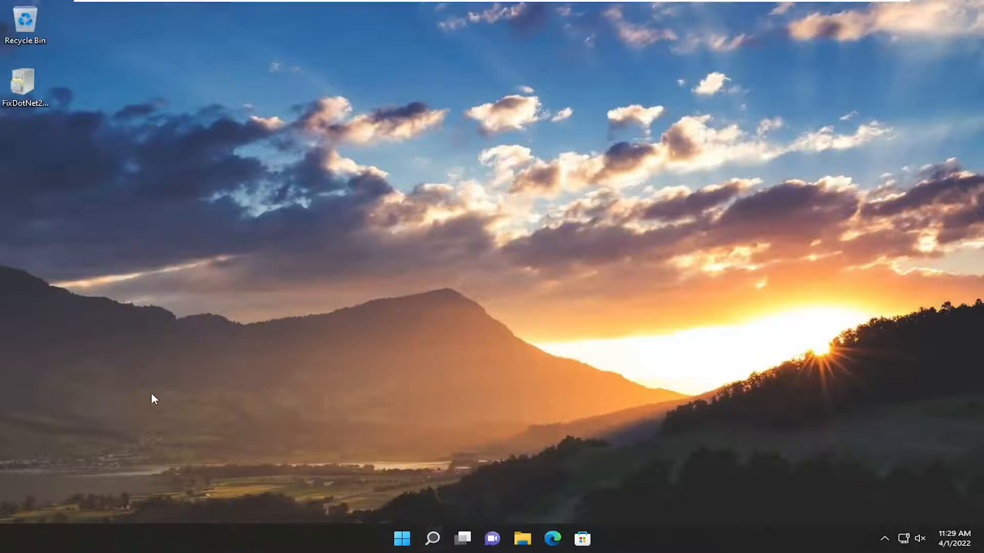
{"action": "mouse_move", "coordinate": [361, 517]}
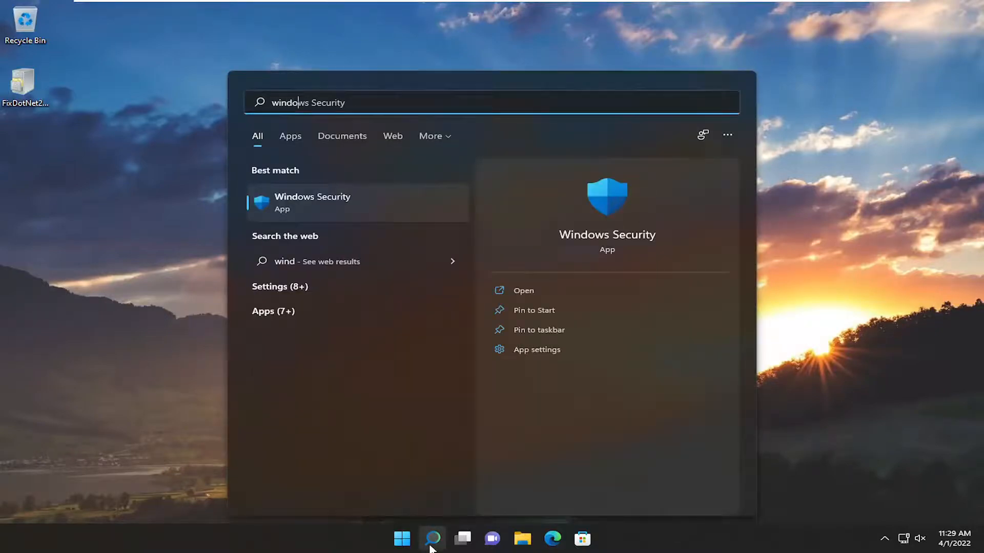
Search 'windows fea', uncheck both .NET Framework entries in Windows Features and confirm with OK.
{"action": "type", "text": "windows fea"}
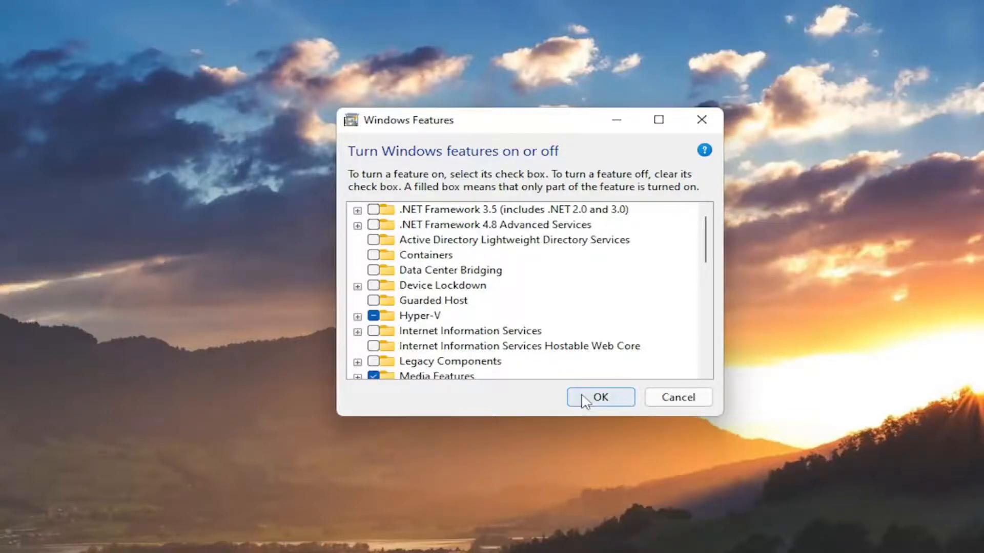
{"action": "left_click", "coordinate": [599, 398]}
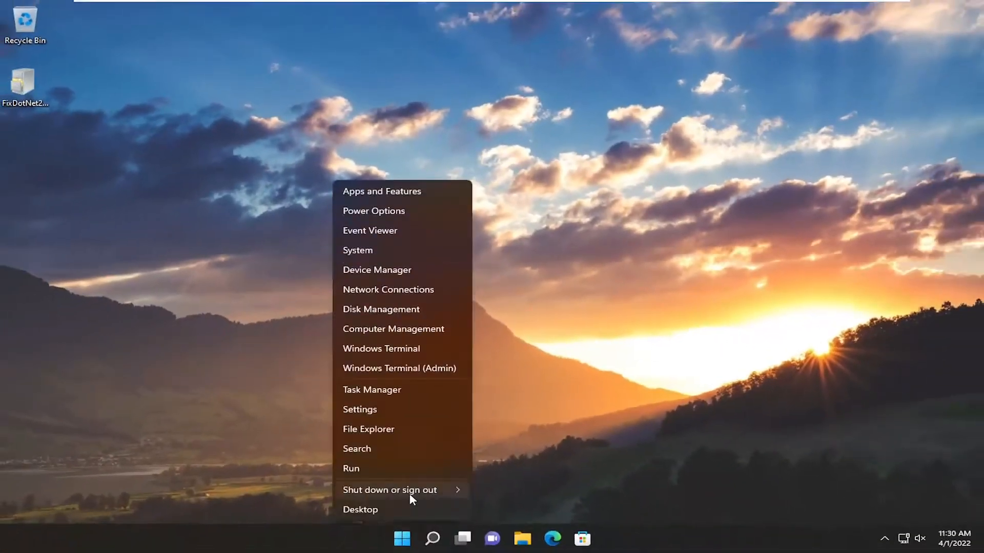
Choose Shut down or sign out from the quick-access menu, returning to the desktop.
{"action": "left_click", "coordinate": [389, 490]}
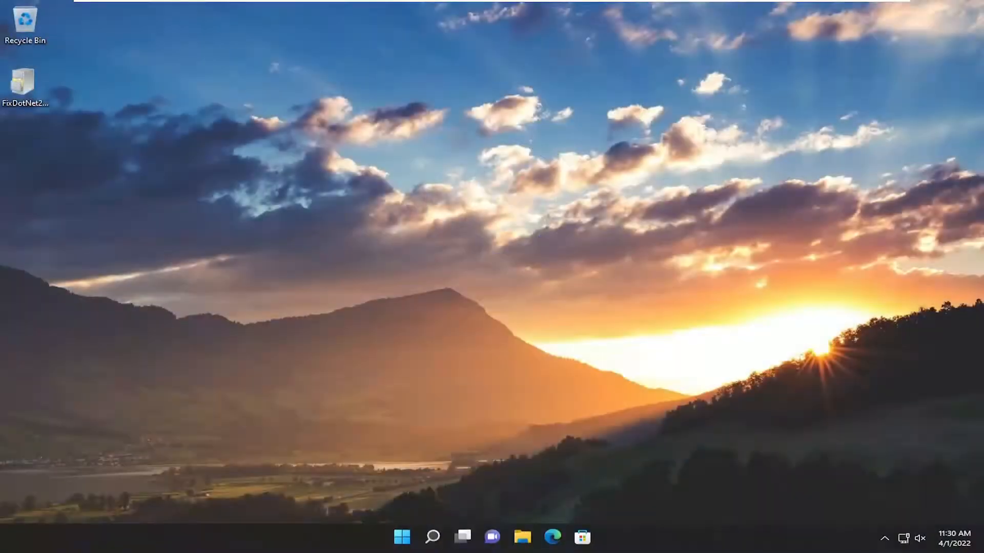
Search 'windows f', reopen Windows Features, re-tick .NET Framework 3.5 and 4.8 Advanced Services and confirm.
{"action": "left_click", "coordinate": [432, 537]}
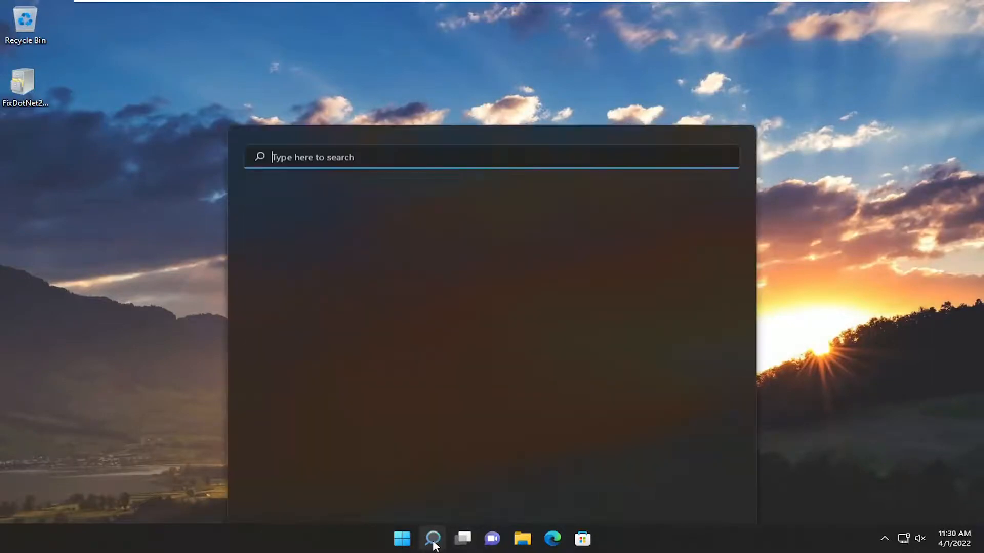
{"action": "type", "text": "windows features"}
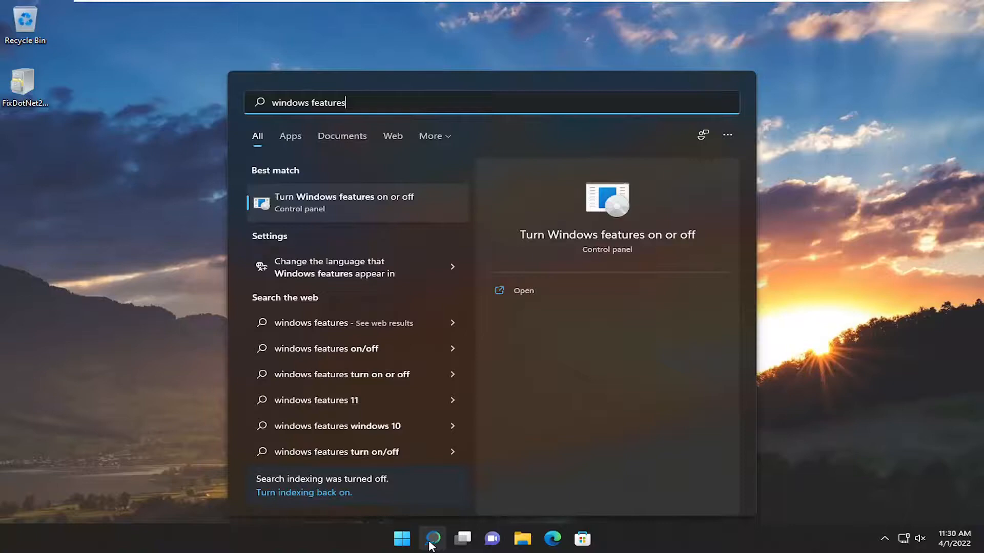
{"action": "left_click", "coordinate": [522, 290]}
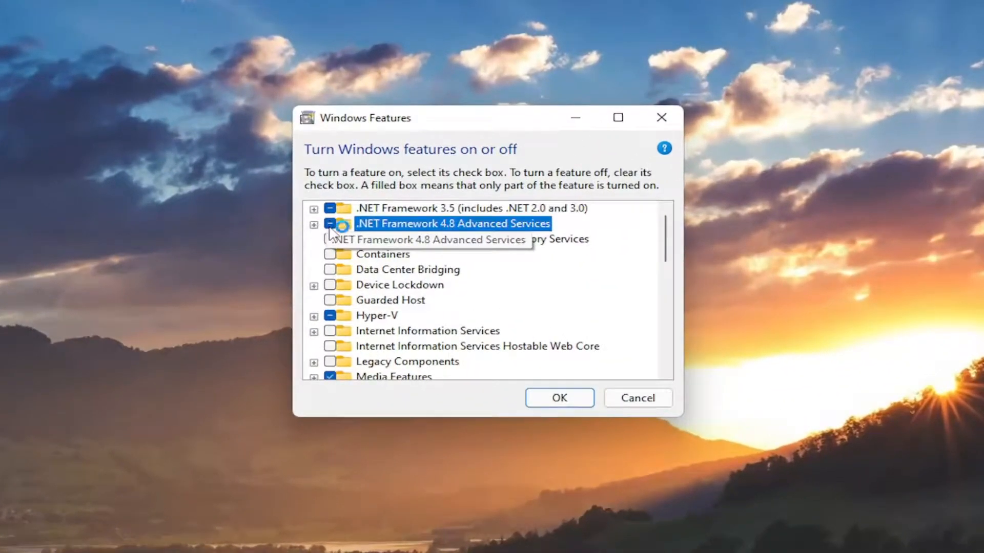
{"action": "left_click", "coordinate": [332, 224]}
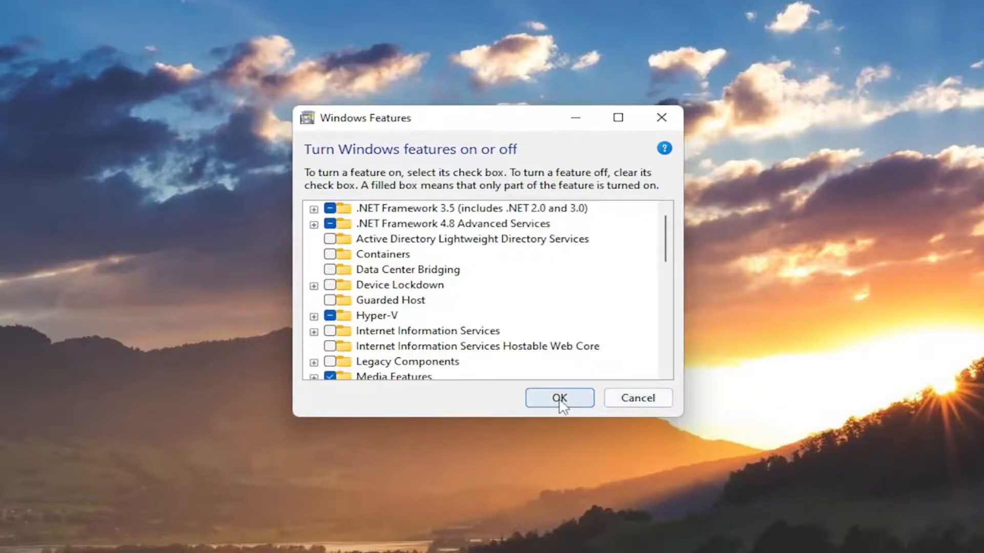
{"action": "left_click", "coordinate": [558, 398]}
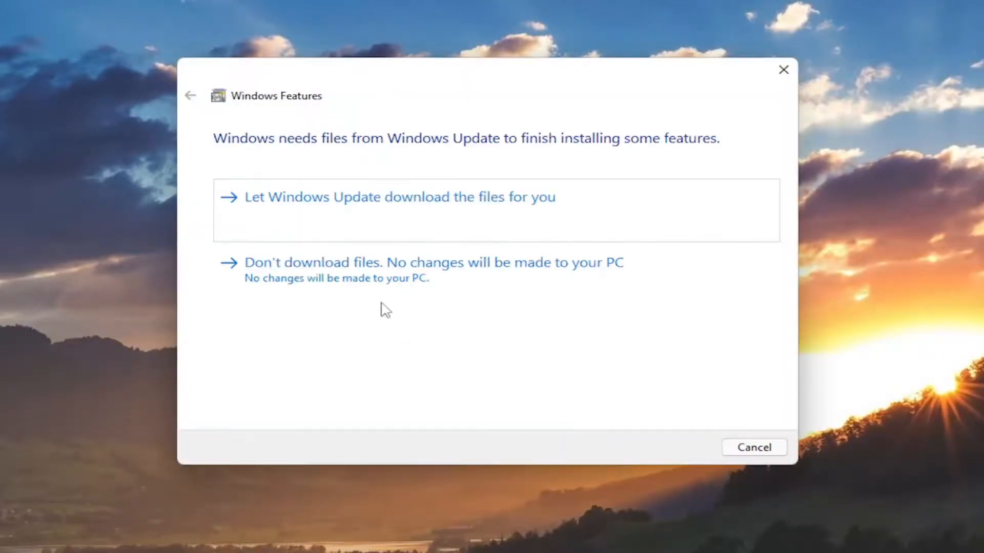
{"action": "mouse_move", "coordinate": [467, 203]}
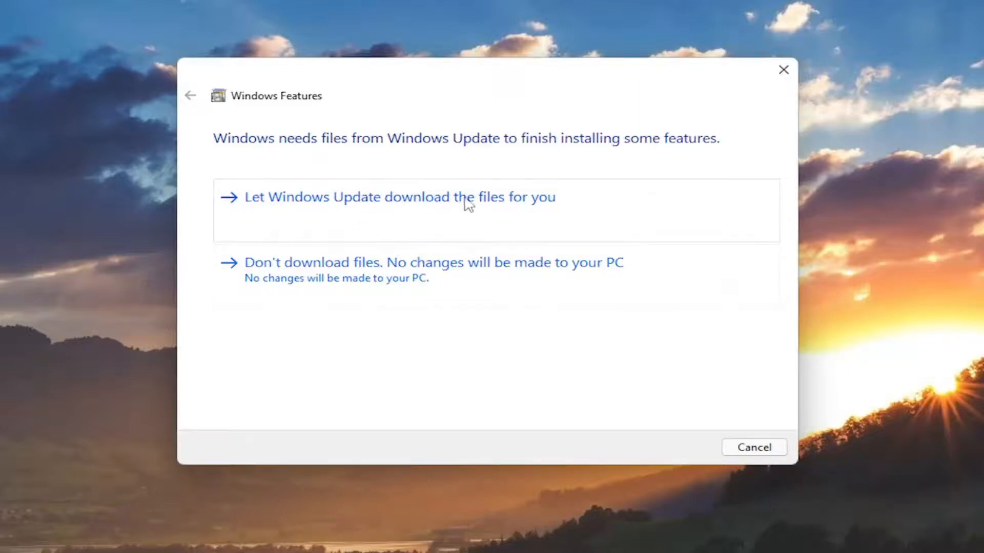
Let Windows Update download the needed files, then close the completed-changes dialog.
{"action": "left_click", "coordinate": [400, 197]}
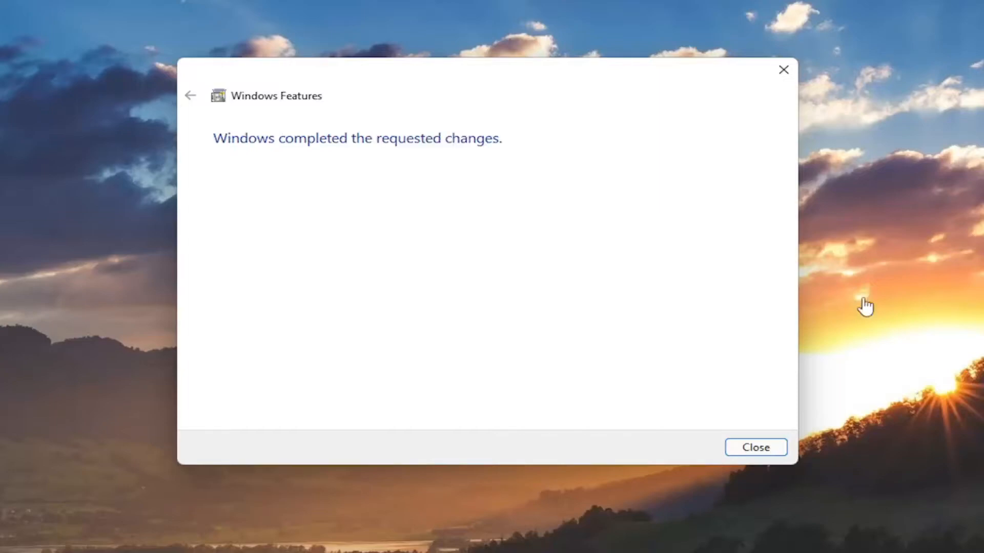
{"action": "left_click", "coordinate": [755, 447]}
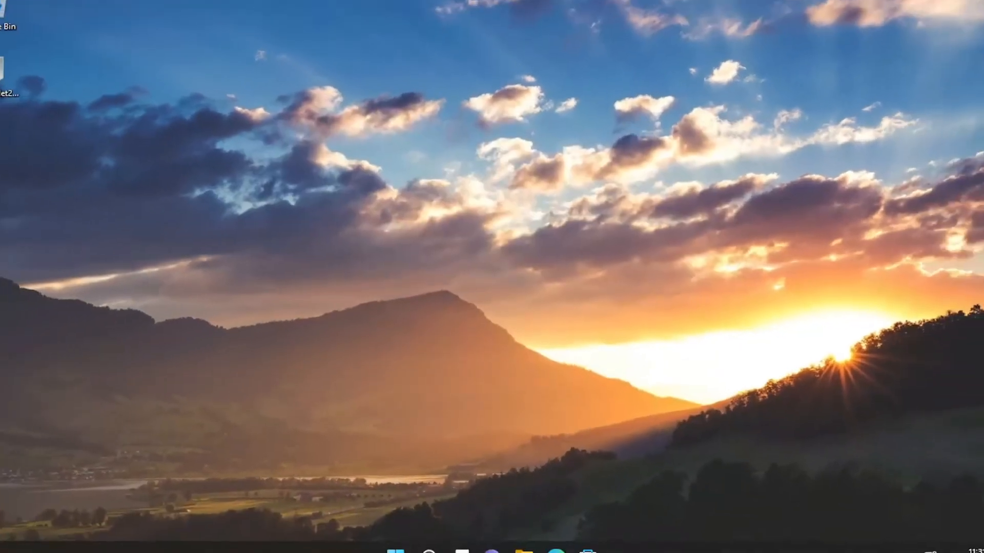